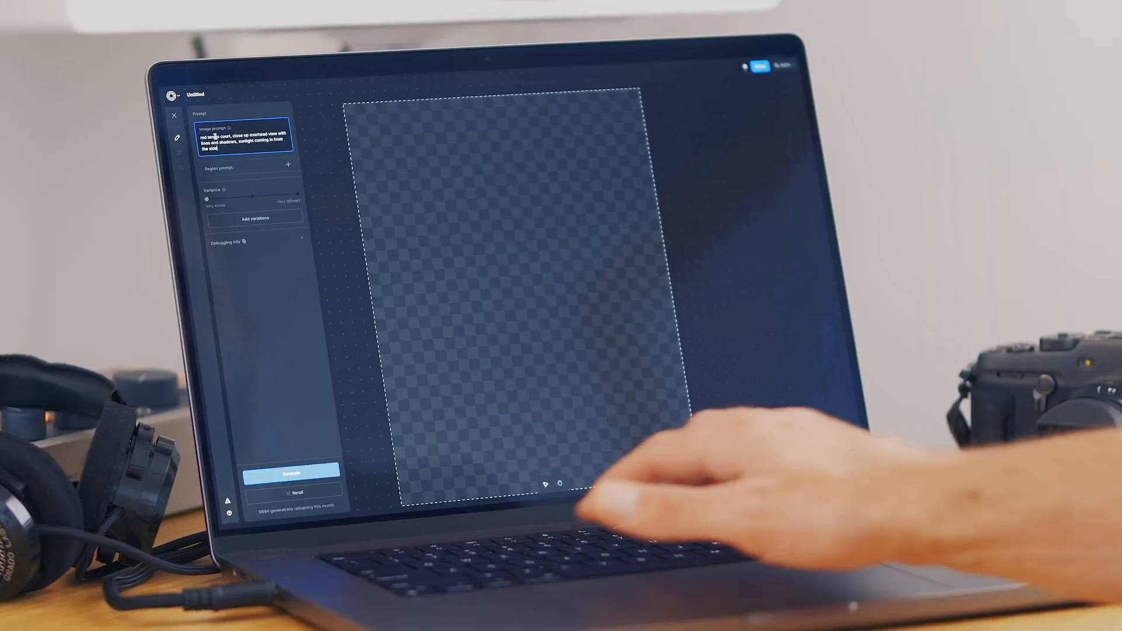
- Go from vsco.co into VSCO Canvas via the CANVAS sidebar entry, landing on the Quick Start board
left_click(280, 483)
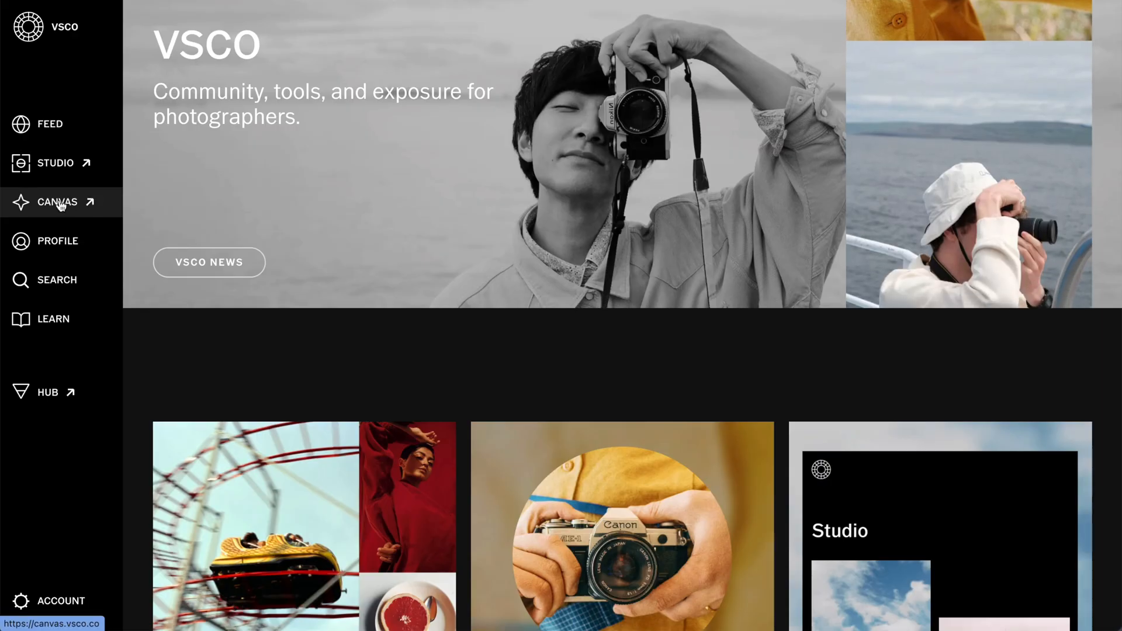
left_click(57, 201)
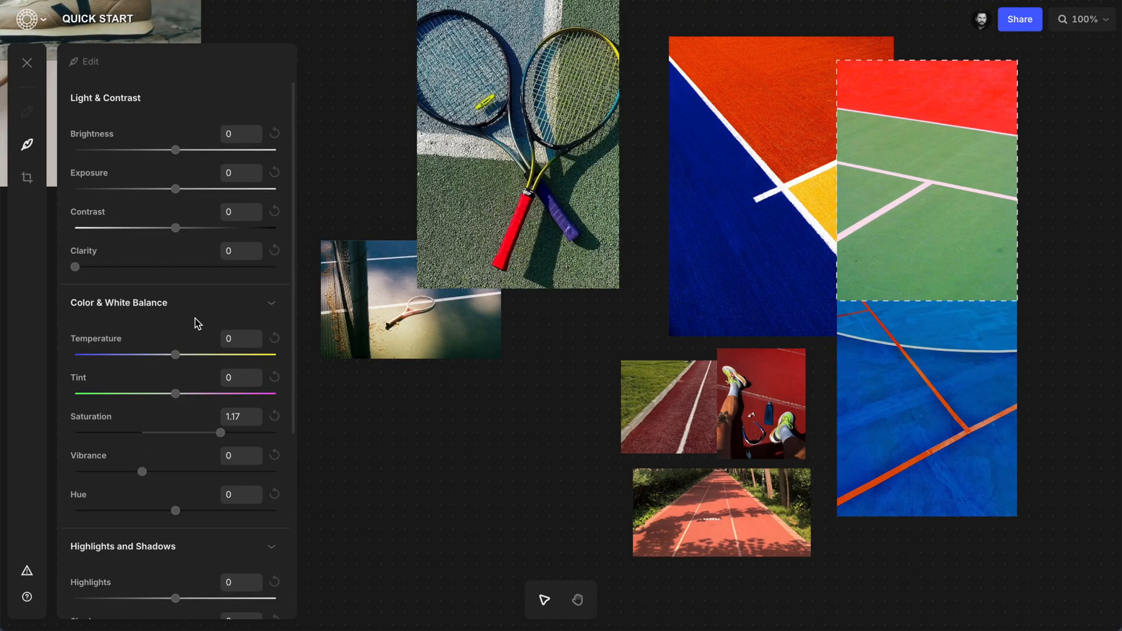
- Add a new blank generation frame with its empty Prompt panel showing
left_click(26, 62)
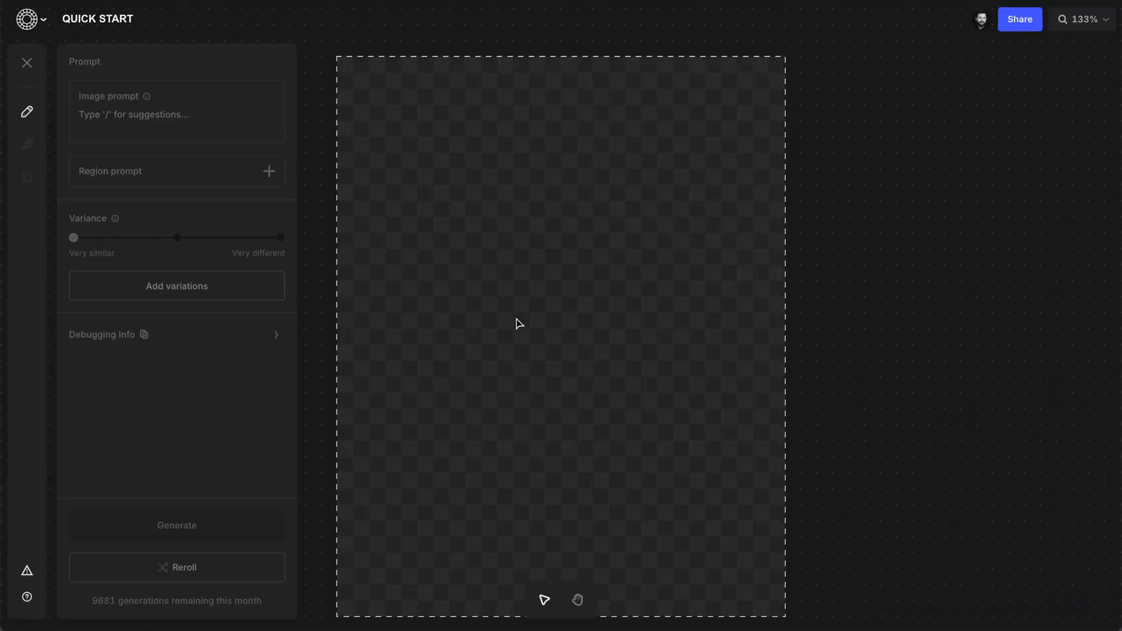
- Generate a classic white running shoe on a dark red court, switch the angle from above to the side, and reroll twice
type("A classic white runn")
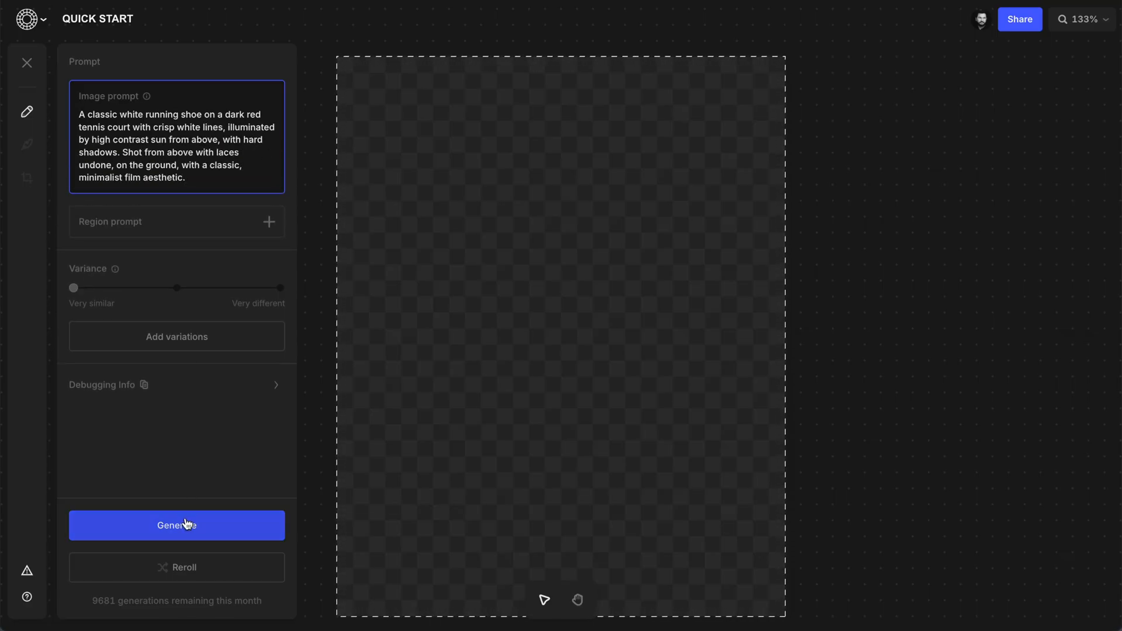
left_click(177, 526)
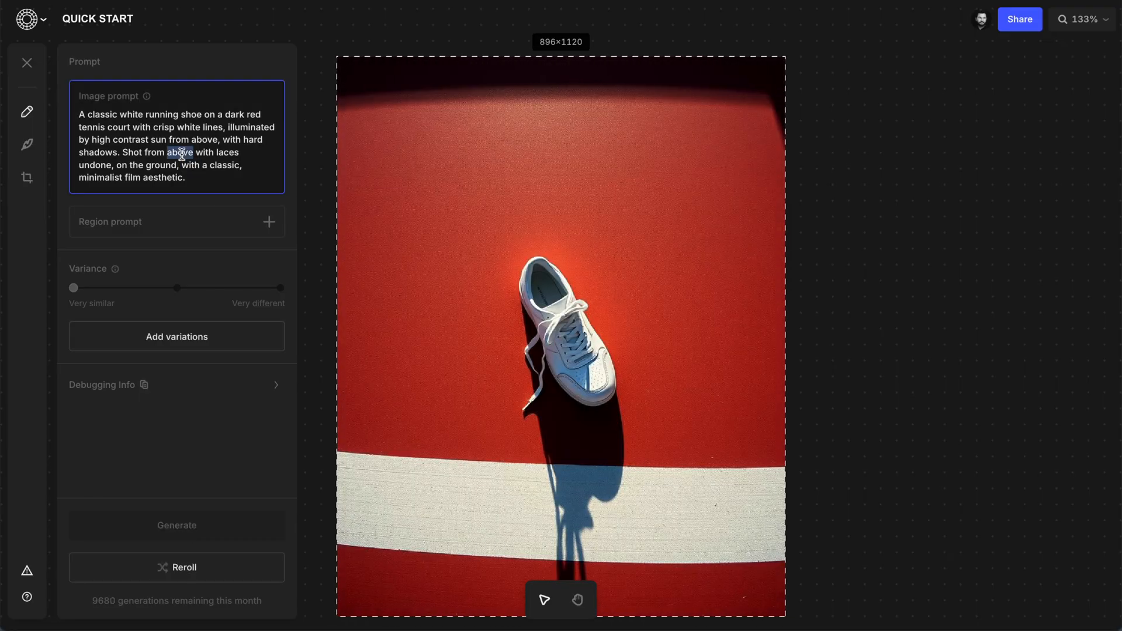
left_click(176, 525)
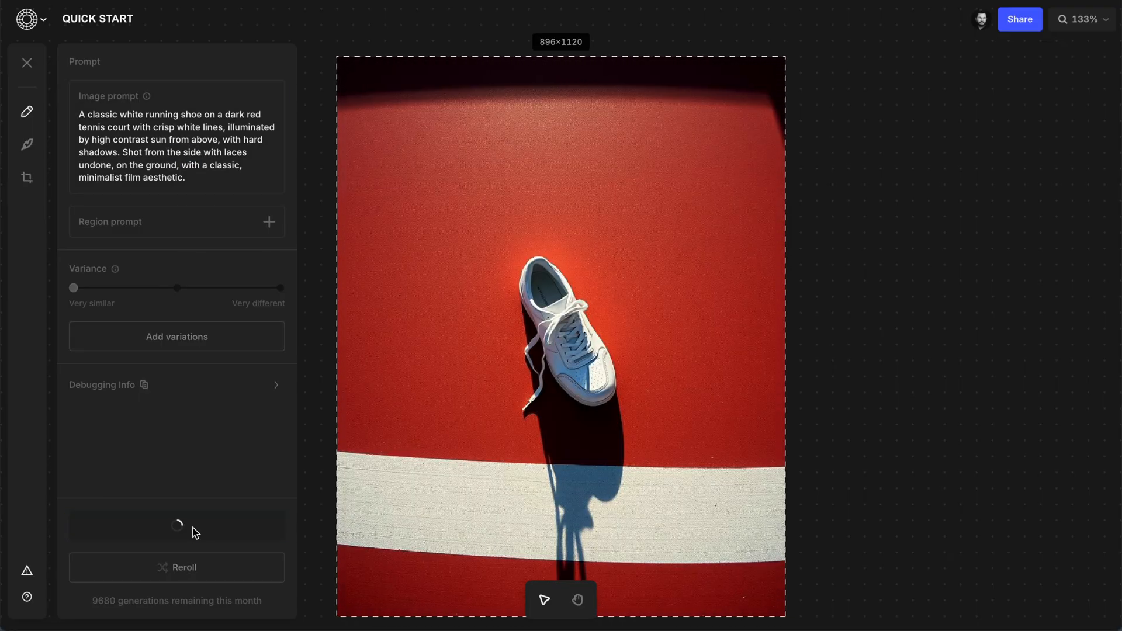
left_click(176, 568)
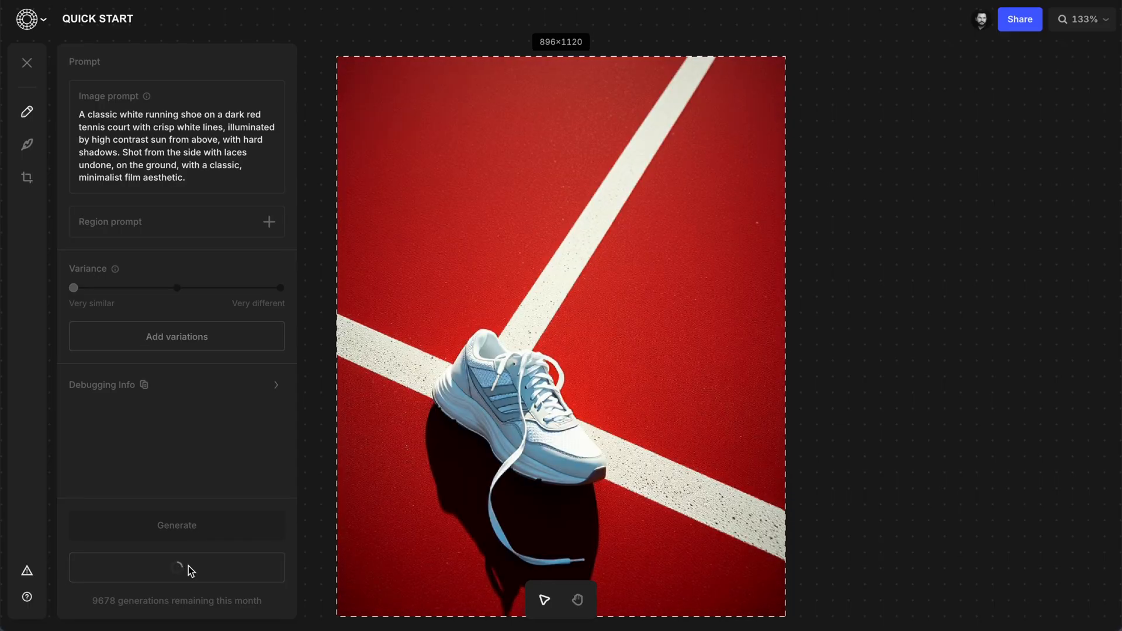
left_click(176, 568)
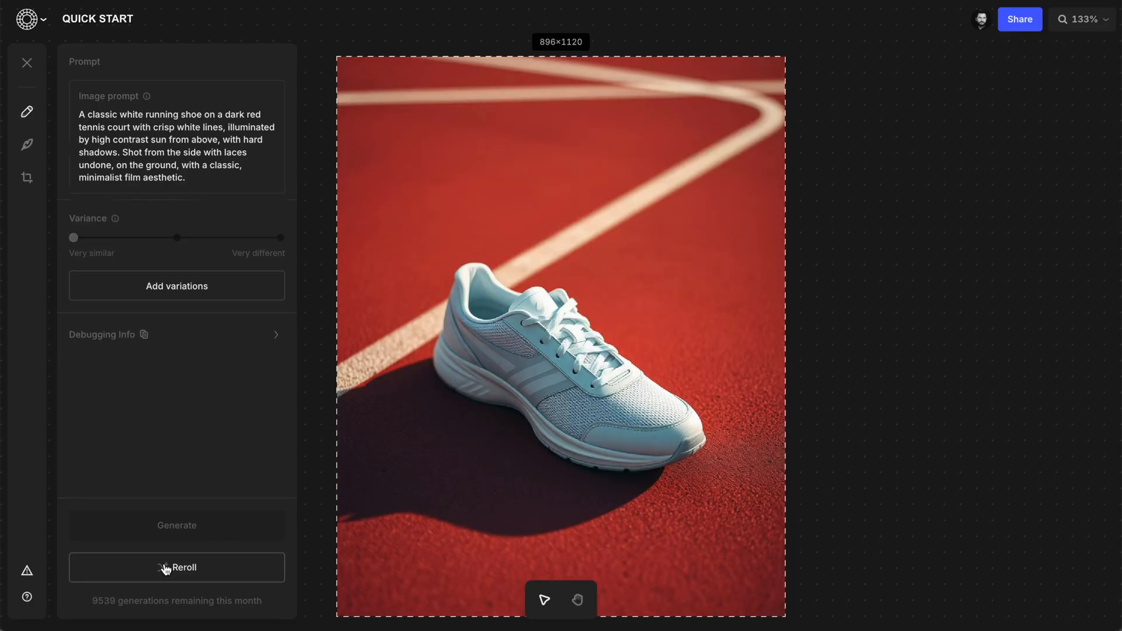
left_click(176, 568)
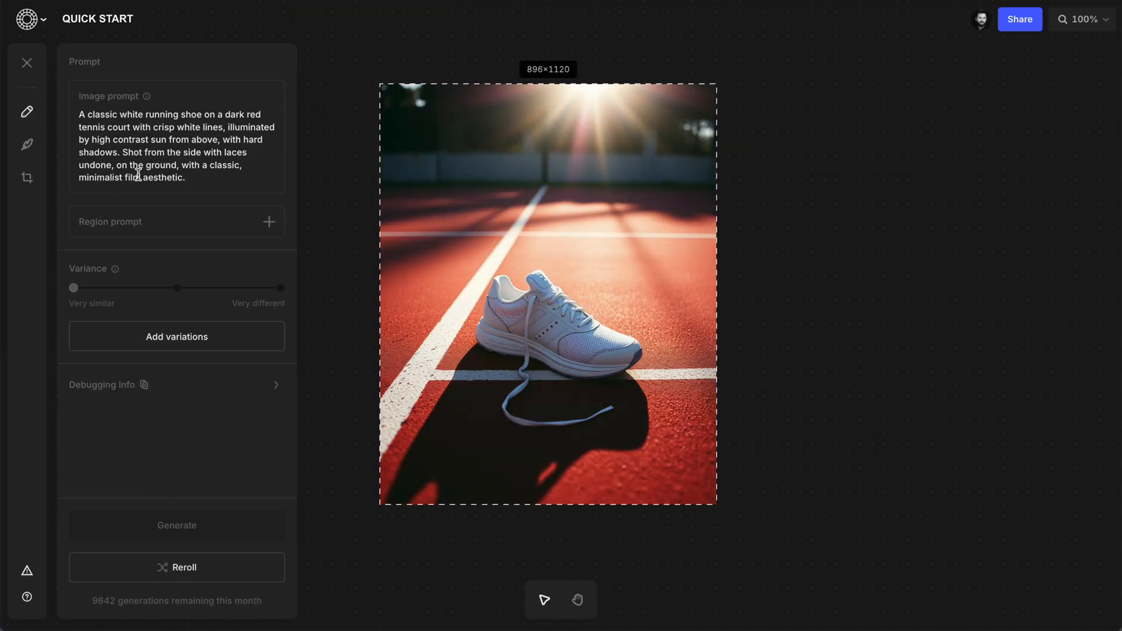
- Rework the prompt's lighting and subject, rerolling through low-angle, paired and stacked white shoes on the red court
left_click(176, 526)
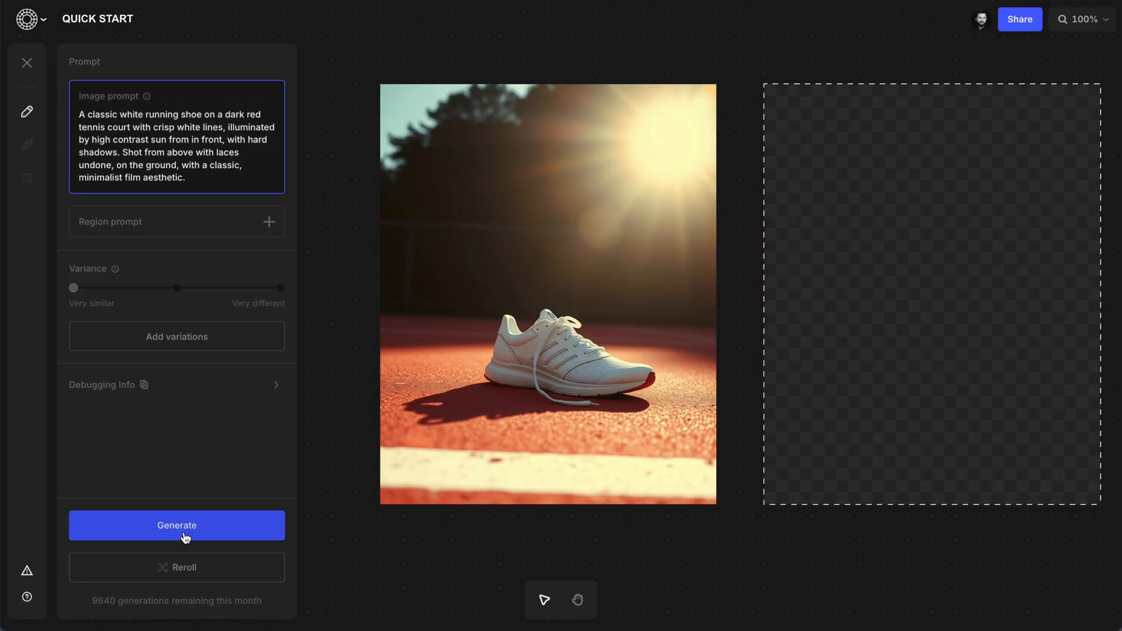
left_click(182, 526)
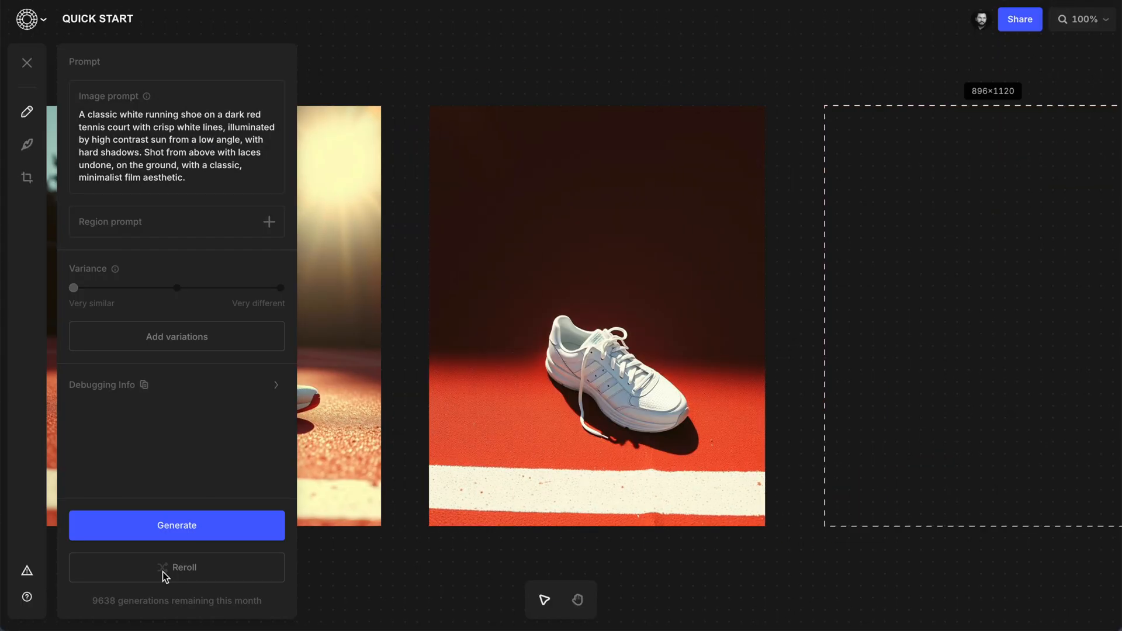
left_click(176, 567)
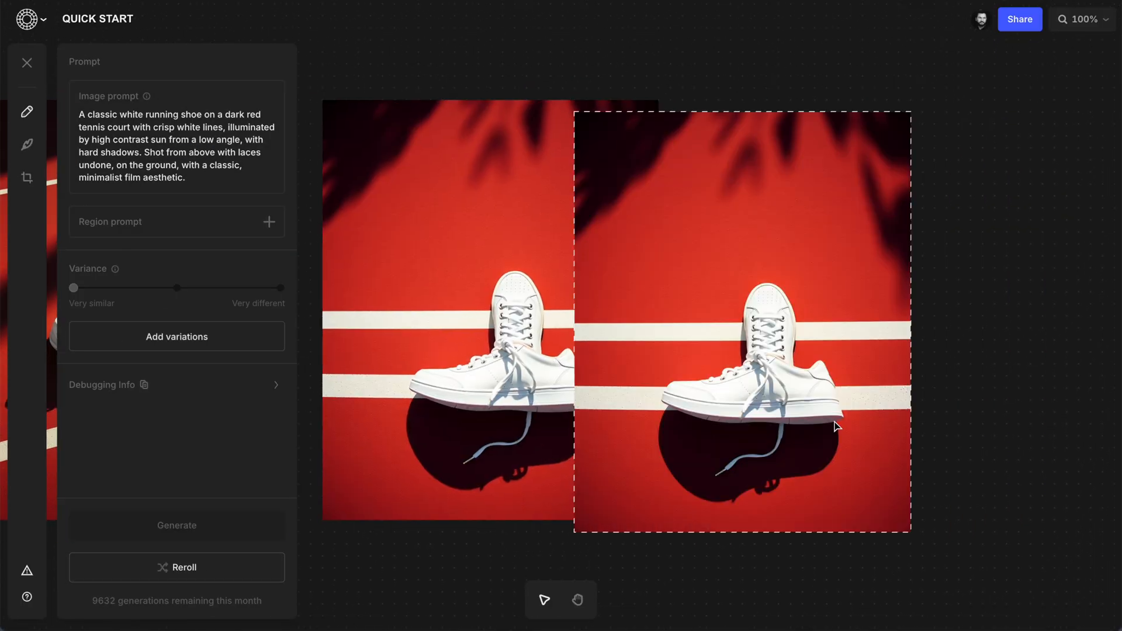
left_click(176, 568)
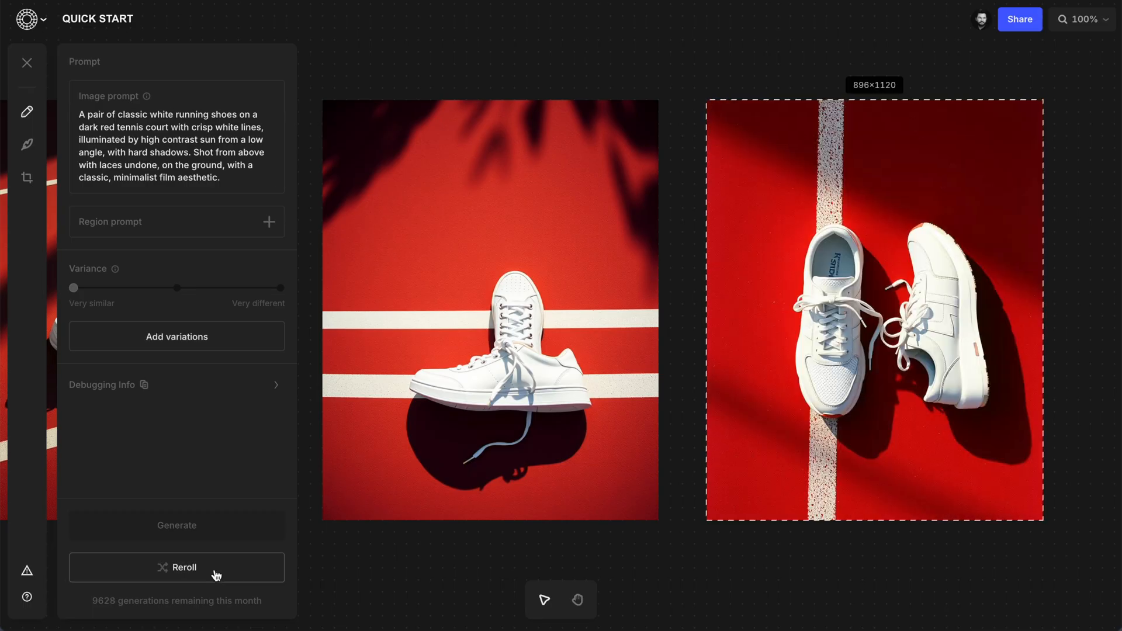
left_click(177, 566)
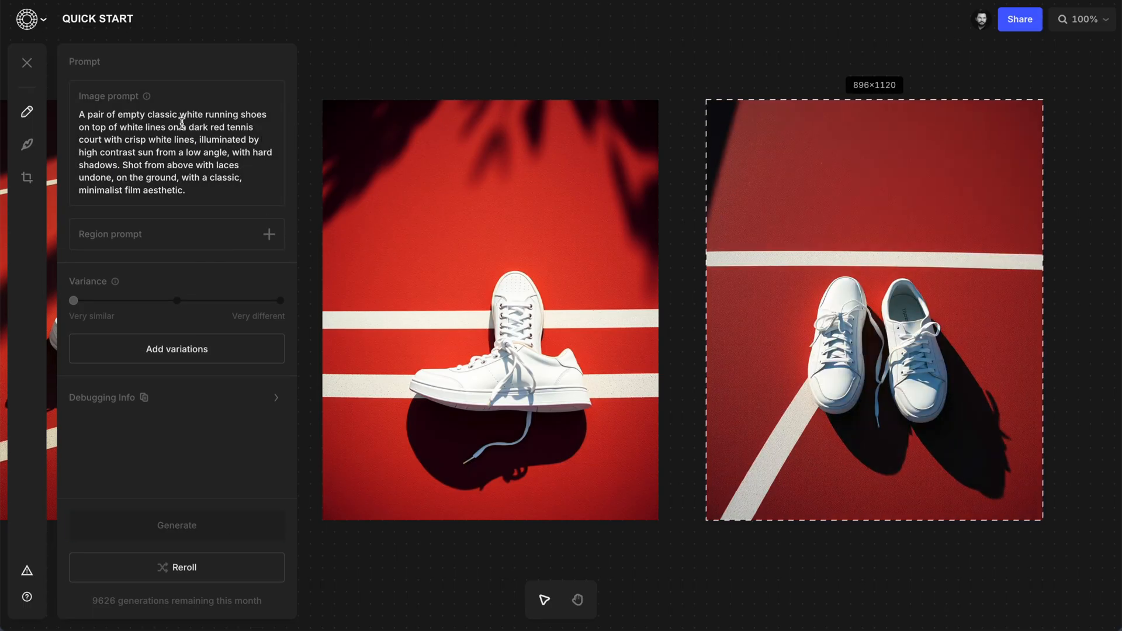
left_click(176, 566)
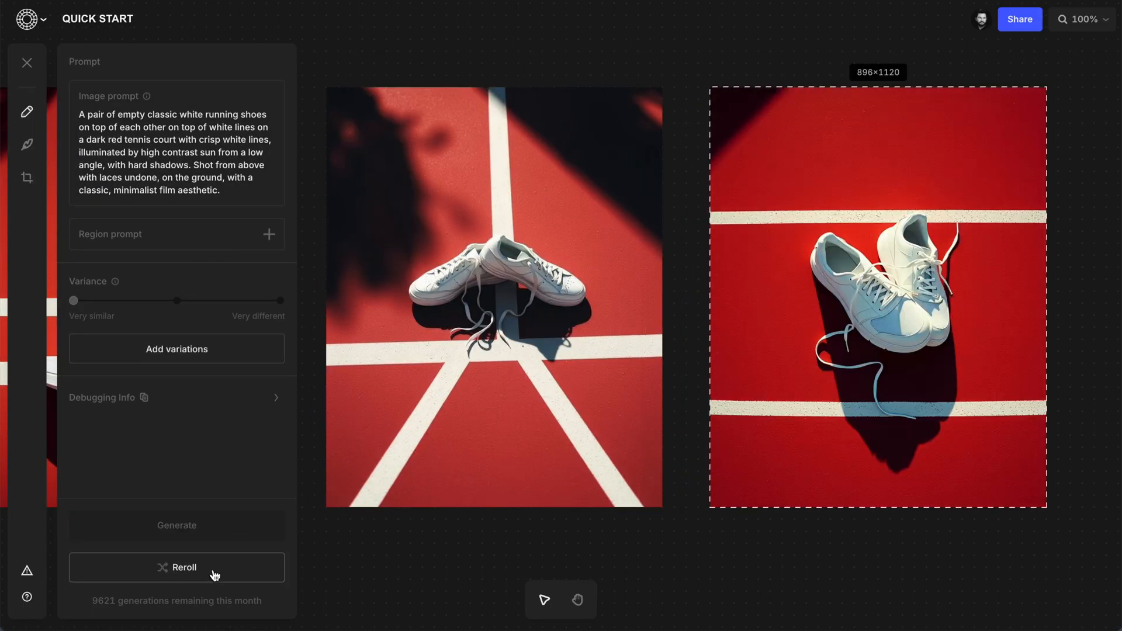
left_click(178, 566)
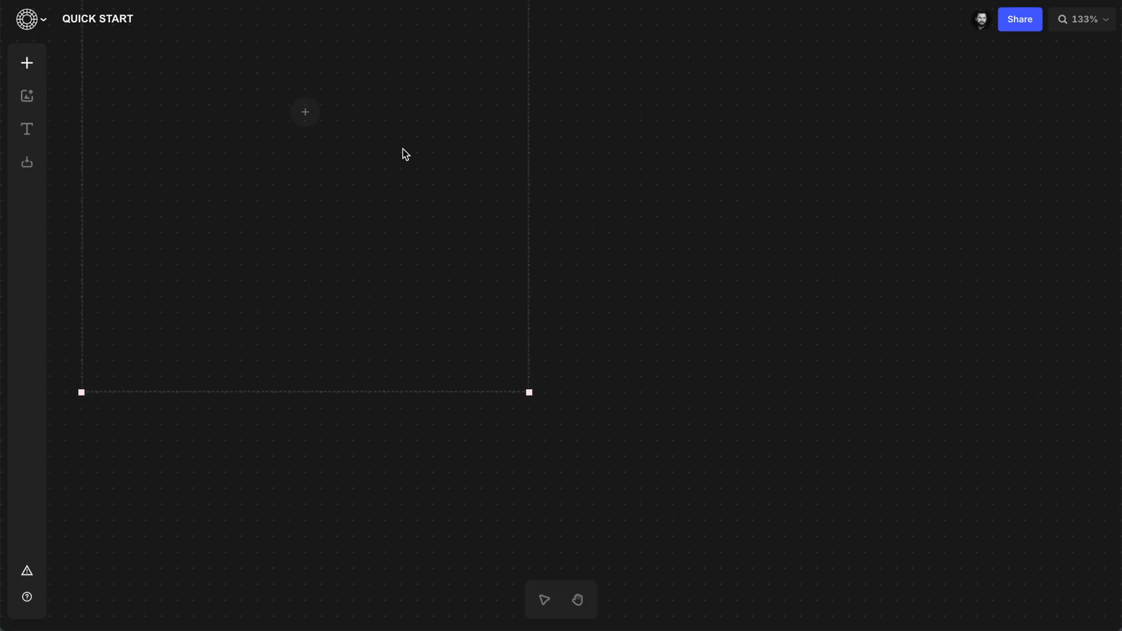
- In a new frame, generate an overhead pair of empty white vintage cross trainers on a hard-lit wood gym floor
left_click(305, 112)
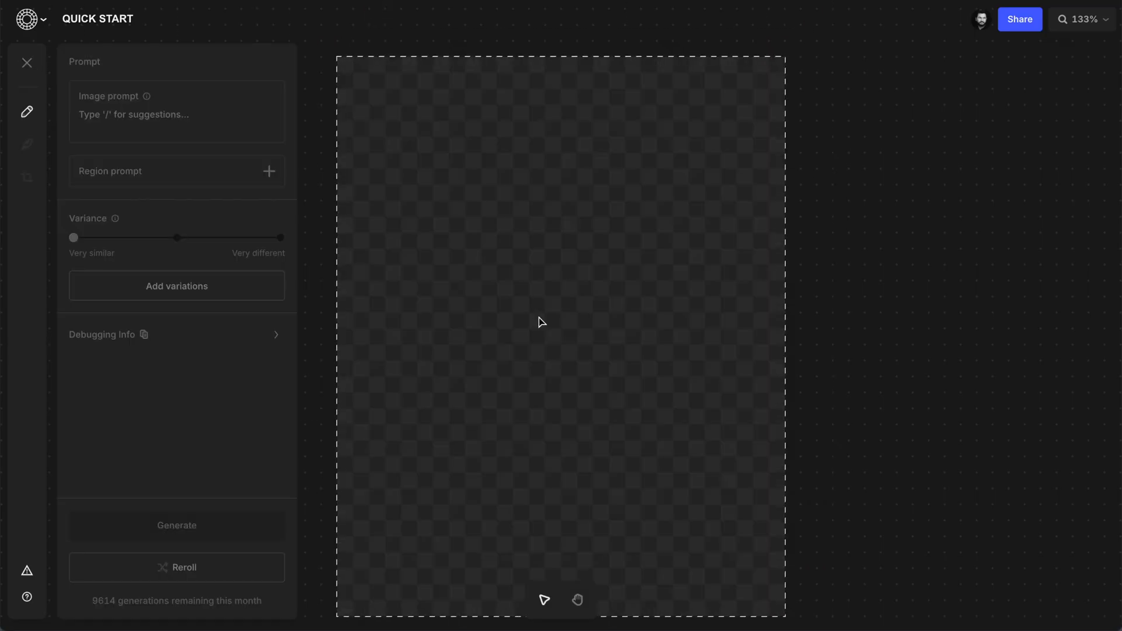
type("A picture of a white shoe")
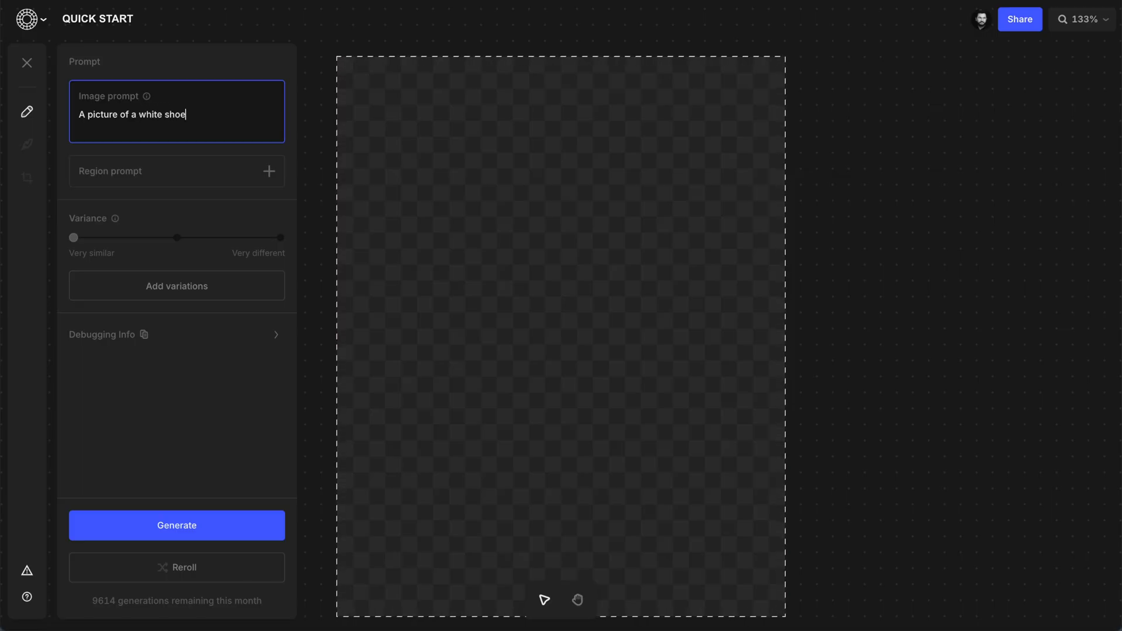
left_click(176, 525)
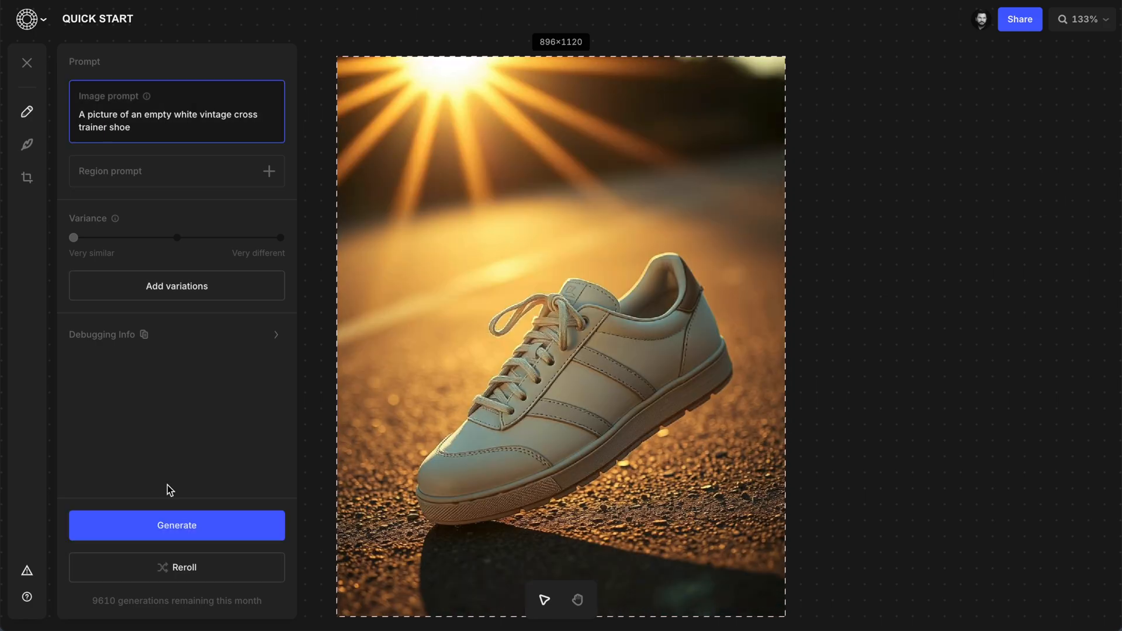
left_click(177, 526)
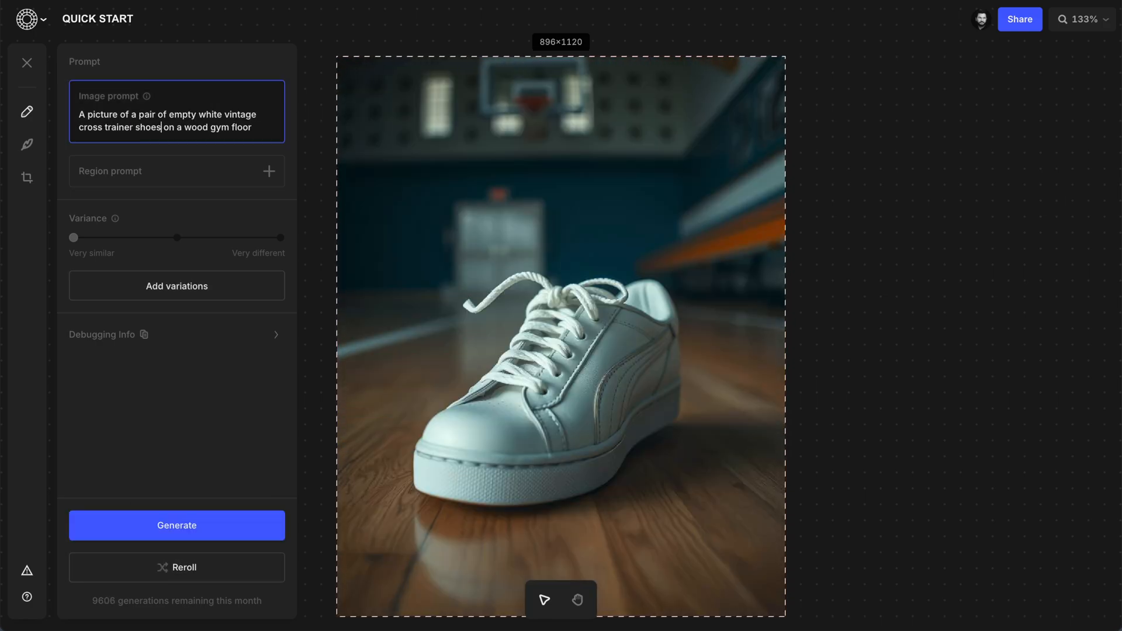
left_click(177, 568)
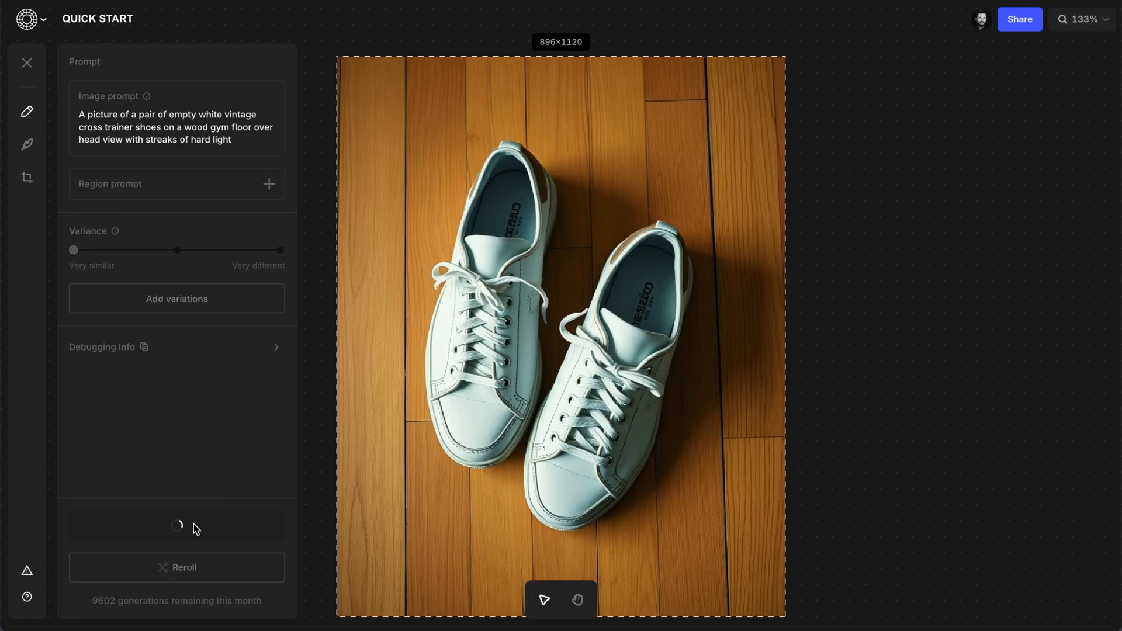
- Add white ground lines and a region prompt for untied laces and blue stripes on angled stacked shoes, then regenerate
type("and white lines on the ground")
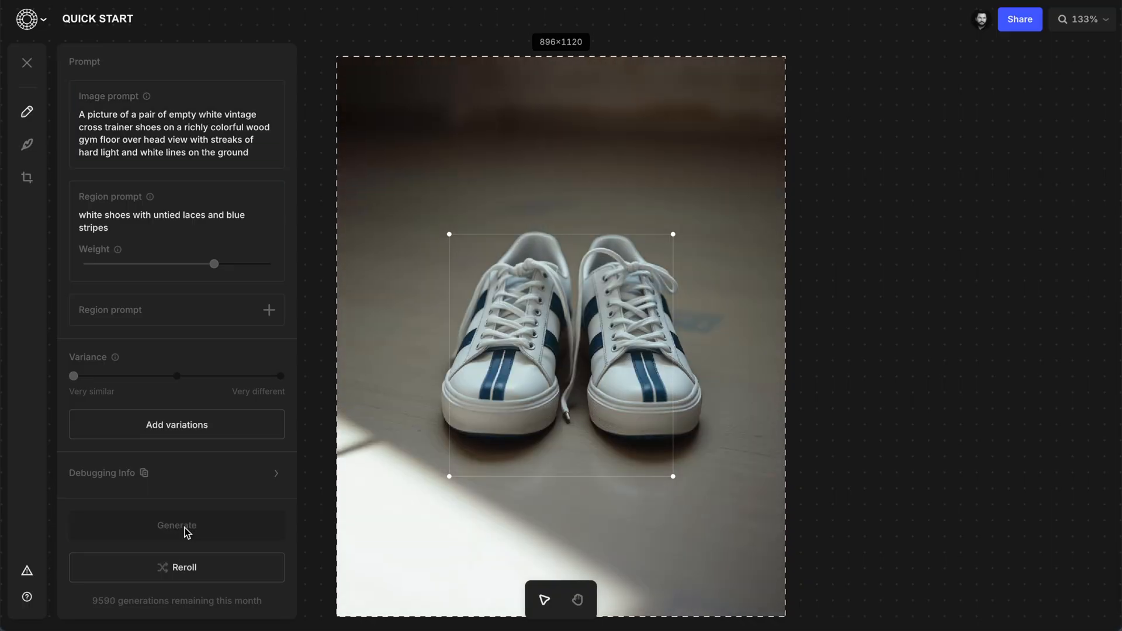
left_click(176, 526)
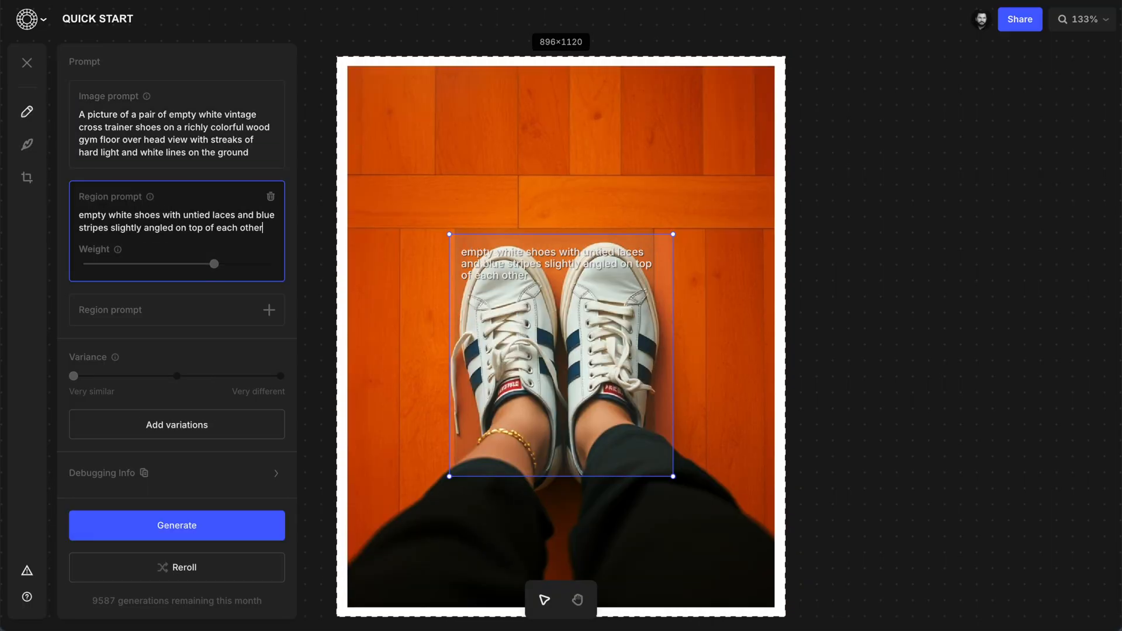
left_click(176, 525)
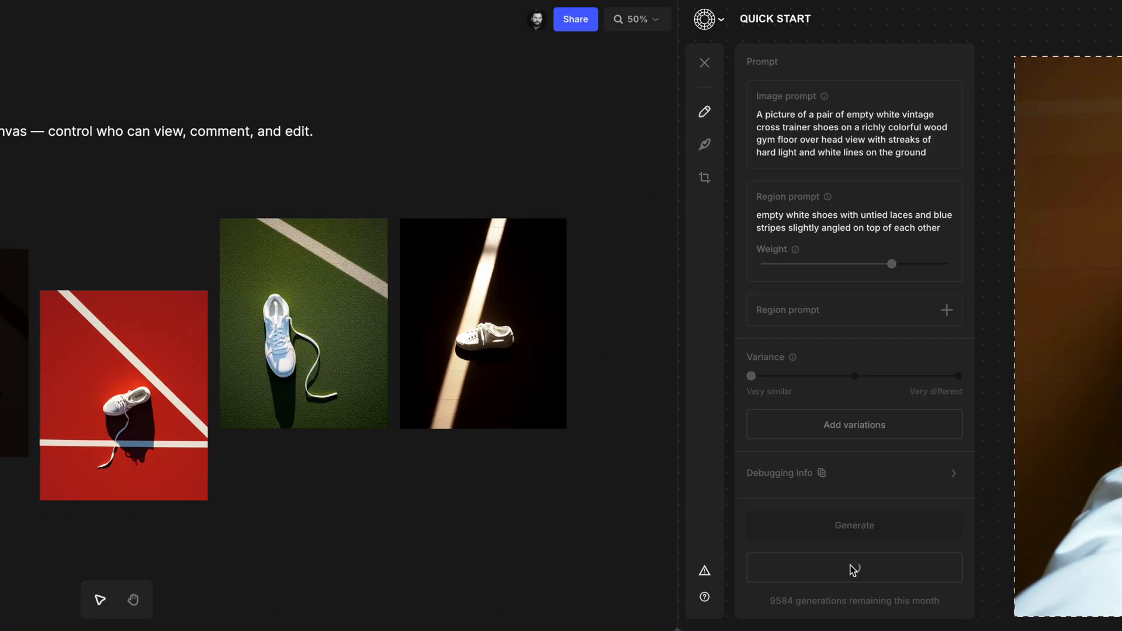
left_click(704, 61)
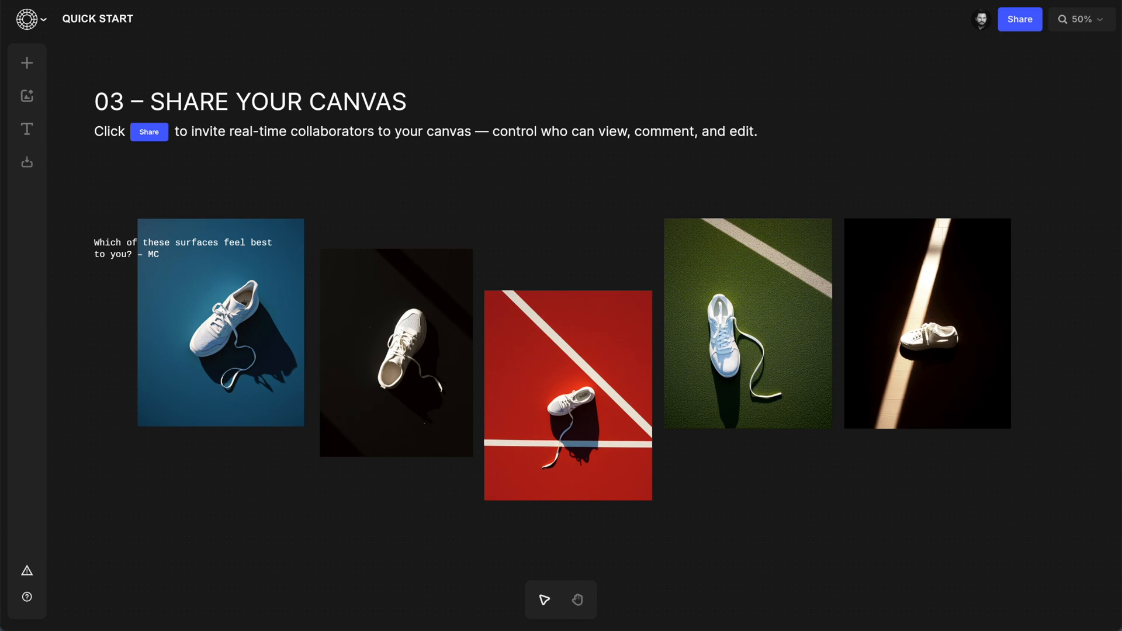
left_click(1019, 19)
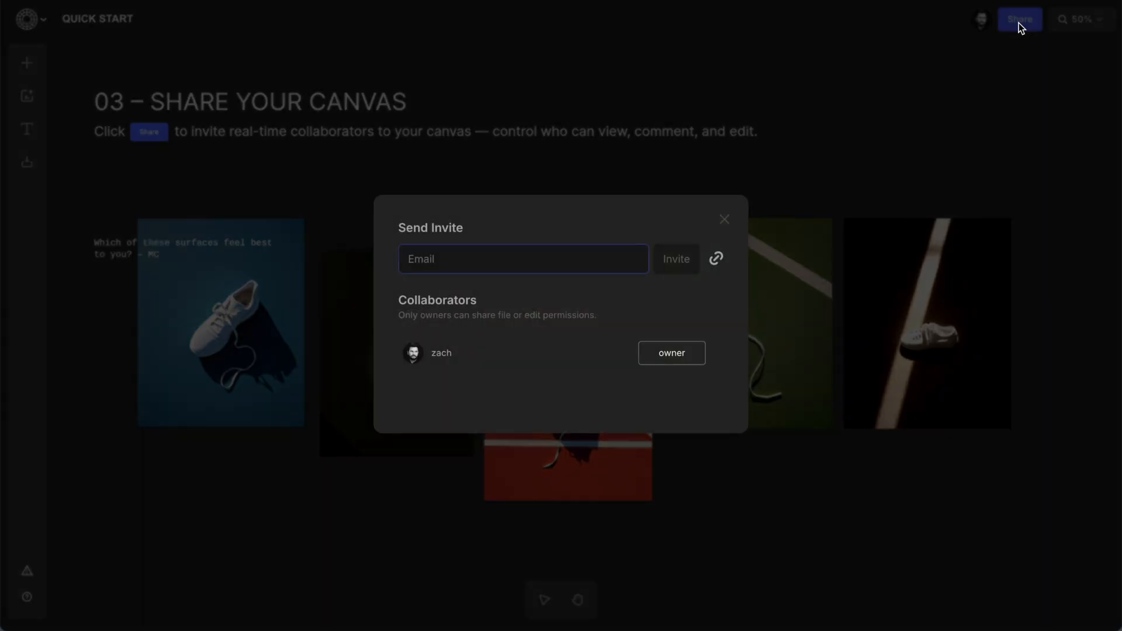
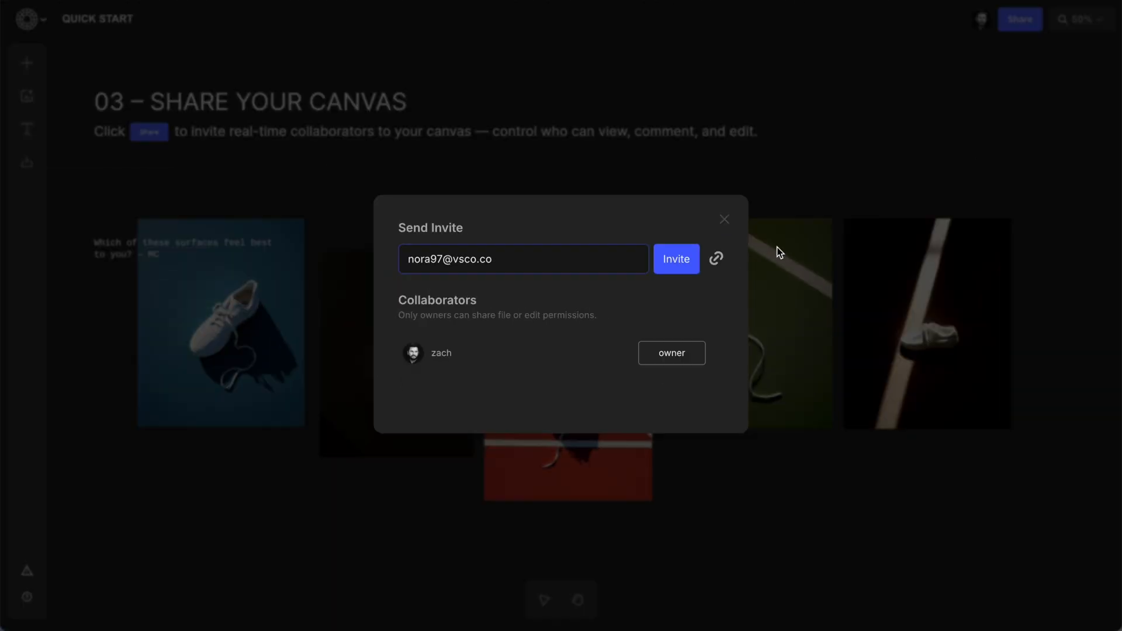
left_click(675, 258)
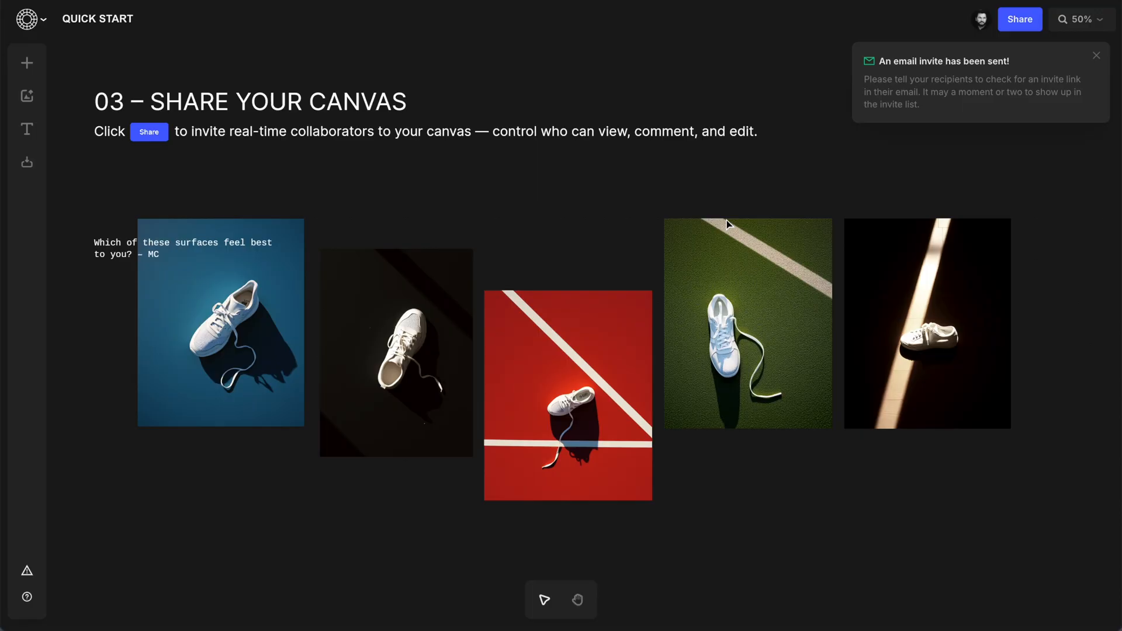
left_click(1097, 55)
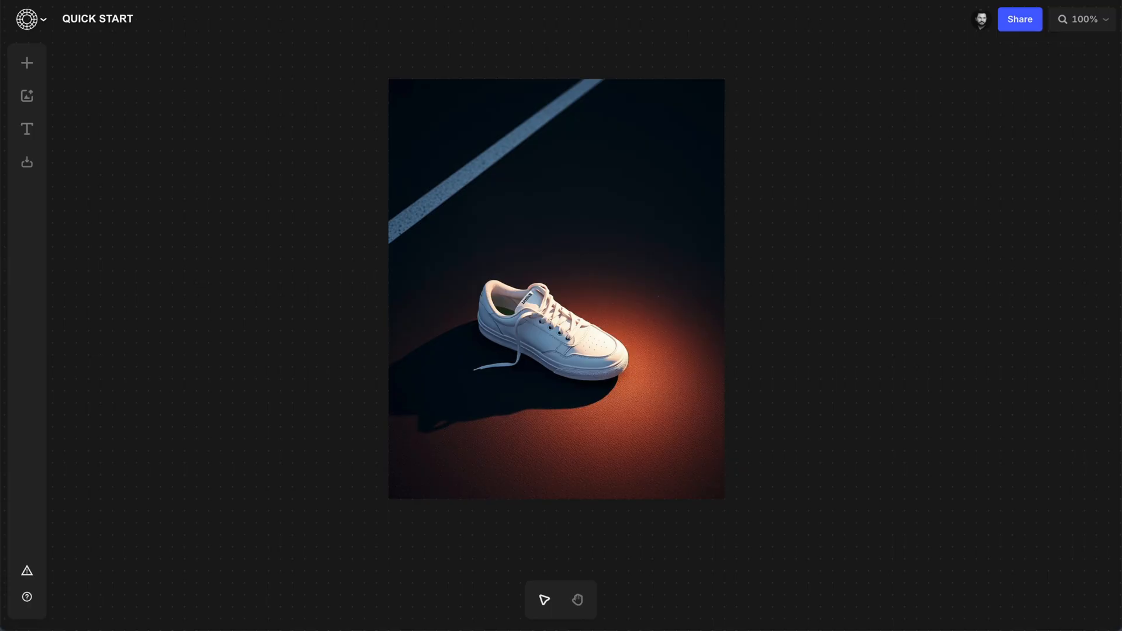
mouse_move(494, 118)
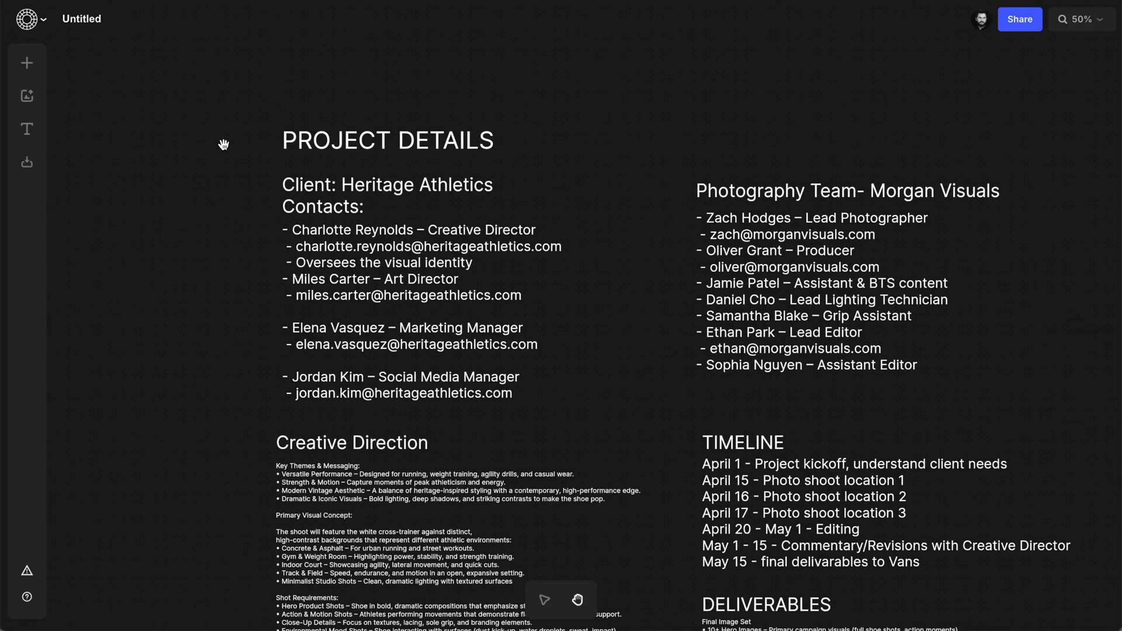
- Scroll the Untitled board past Project Details and Inspiration Gathering to the commented sneaker image grid
scroll("down", 3)
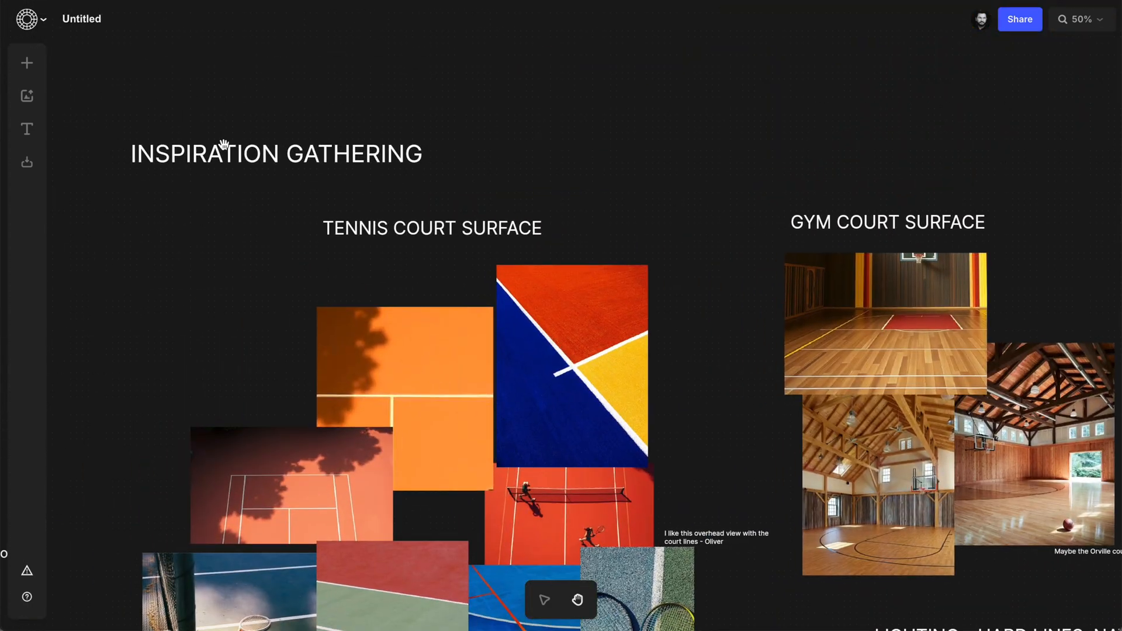
scroll("down", 3)
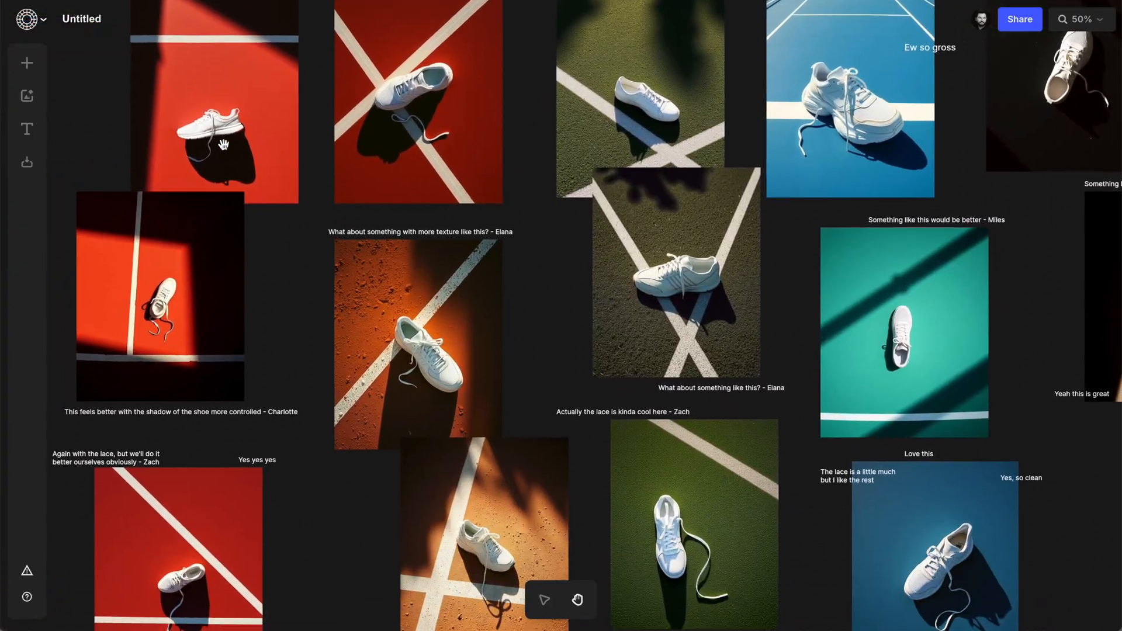
scroll("down", 3)
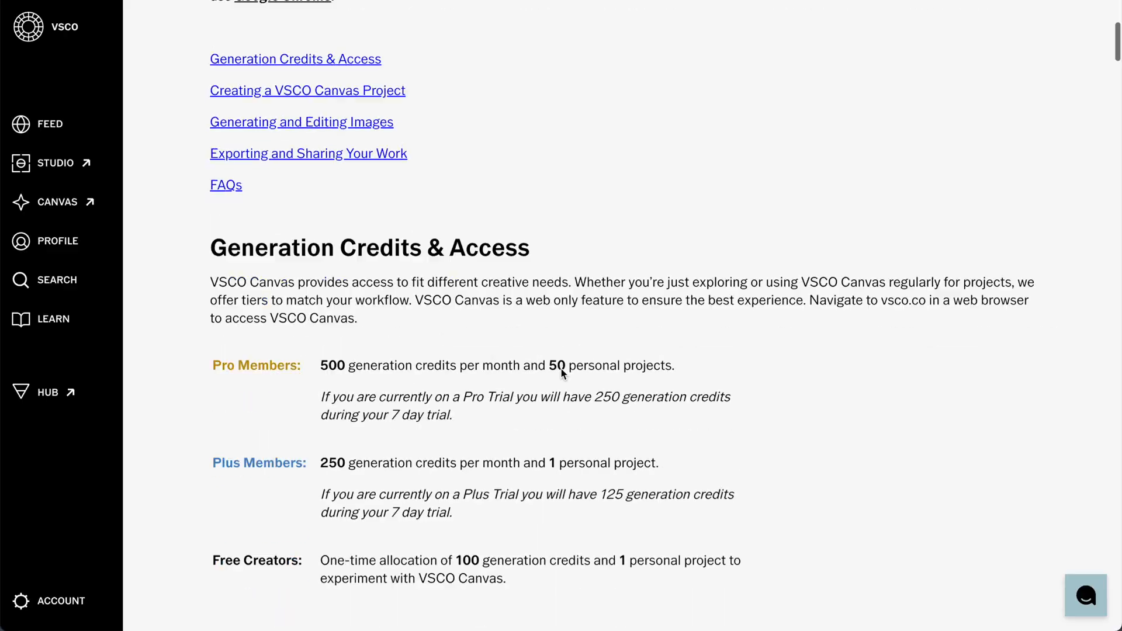
- Scroll the VSCO Canvas help article down to its Region Prompting fine-tuning section
scroll("down", 3)
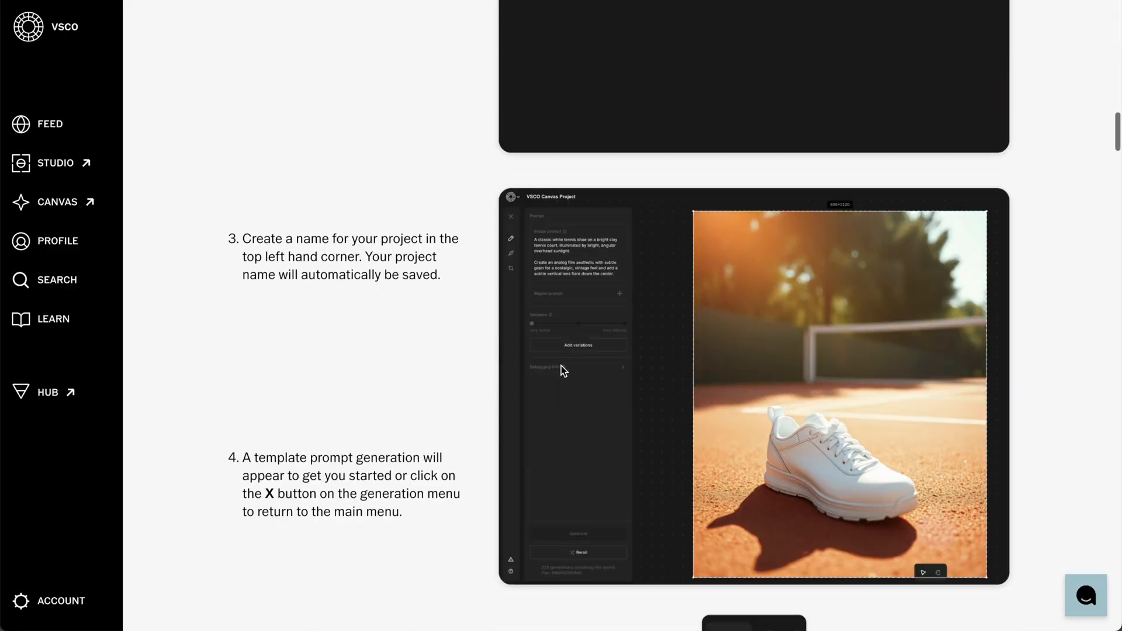
scroll("down", 3)
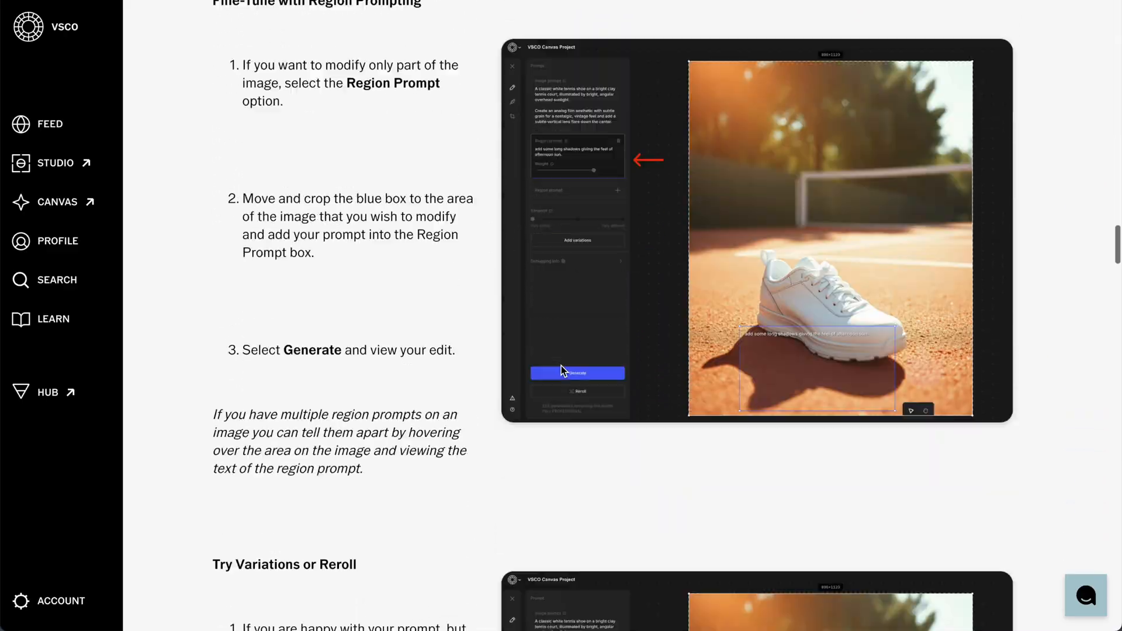